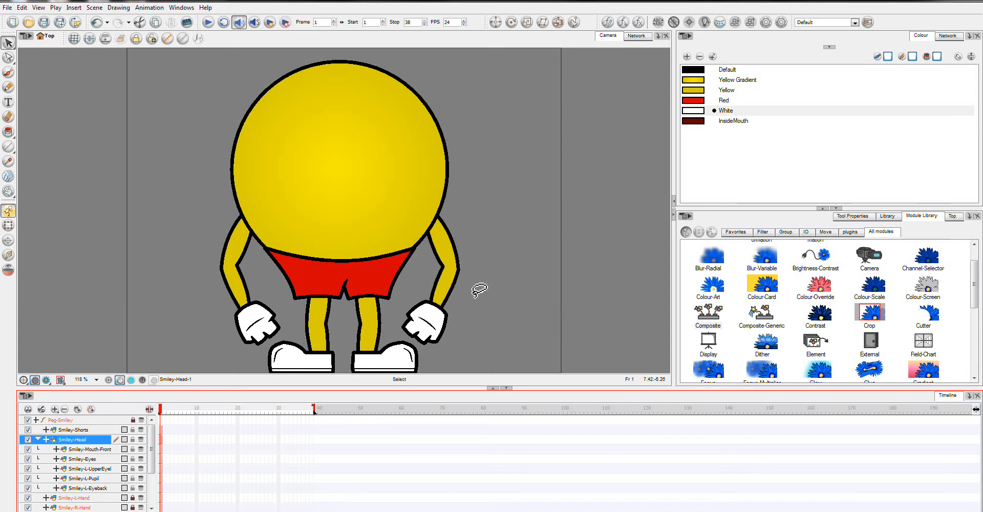
pyautogui.moveTo(480, 172)
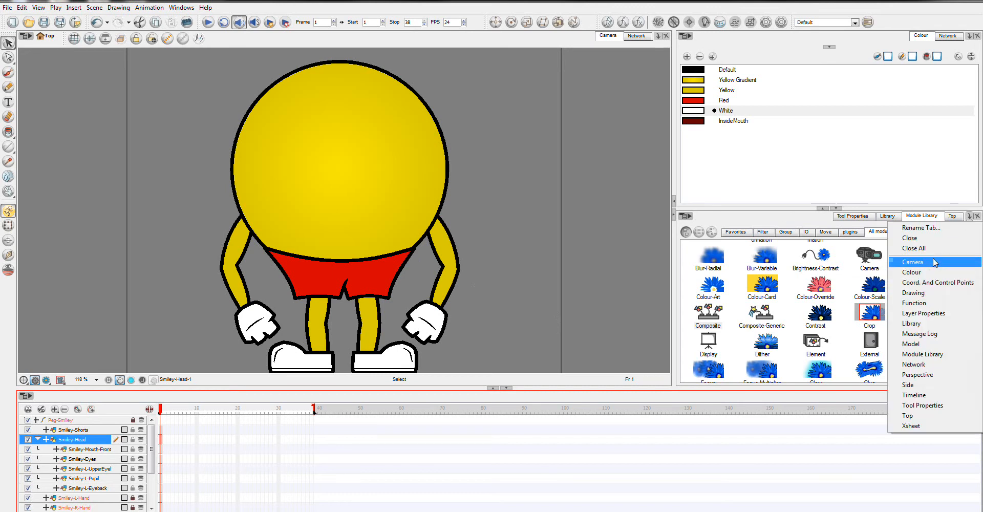
# Add a Camera view of the Smiley scene in the right-hand panel.
pyautogui.click(913, 262)
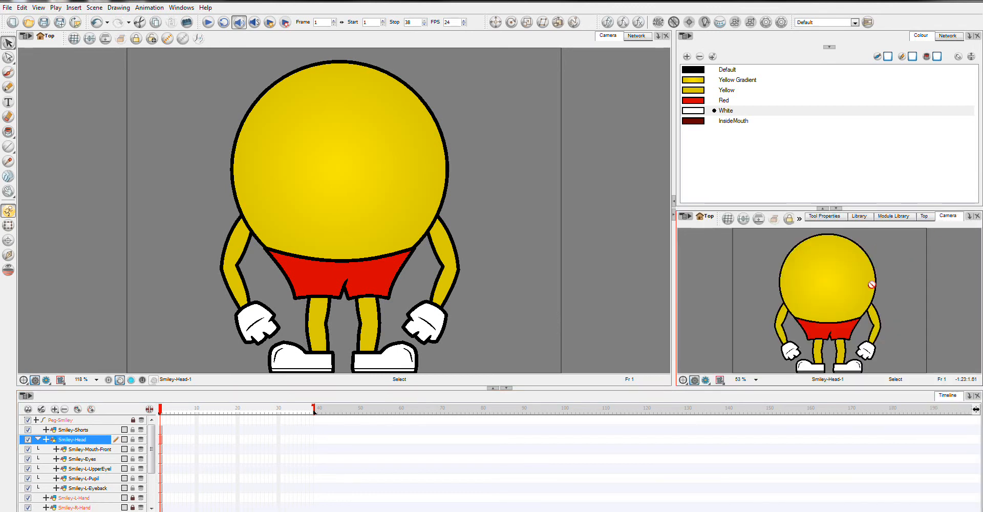
# In the Network view, move Smiley-Head and Smiley-Shorts aside and plug head parts into Composite-Head.
pyautogui.click(637, 36)
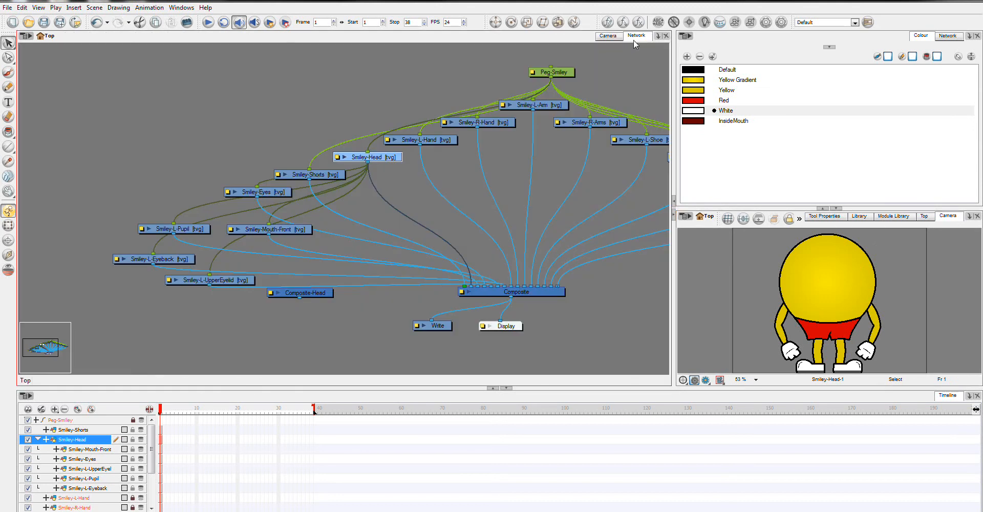
pyautogui.moveTo(319, 301)
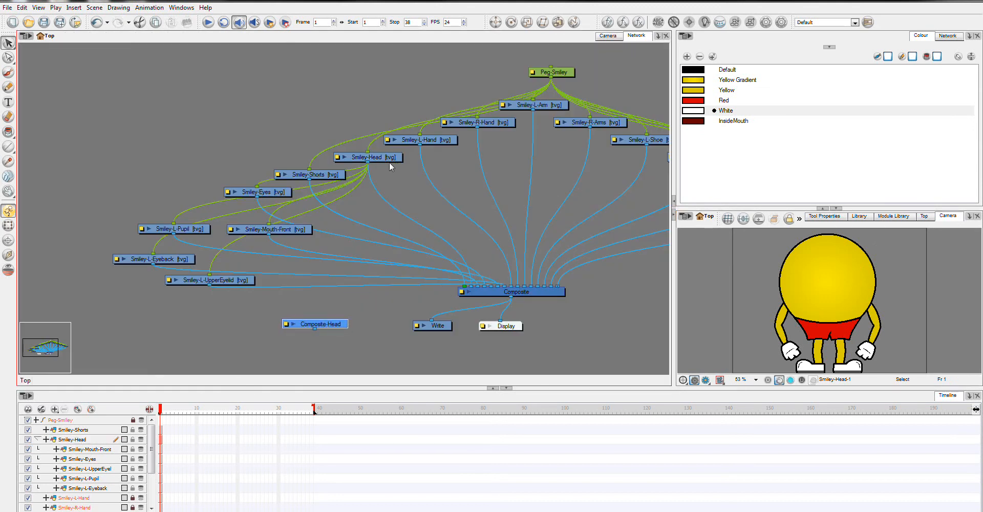
pyautogui.moveTo(366, 157); pyautogui.dragTo(227, 123)
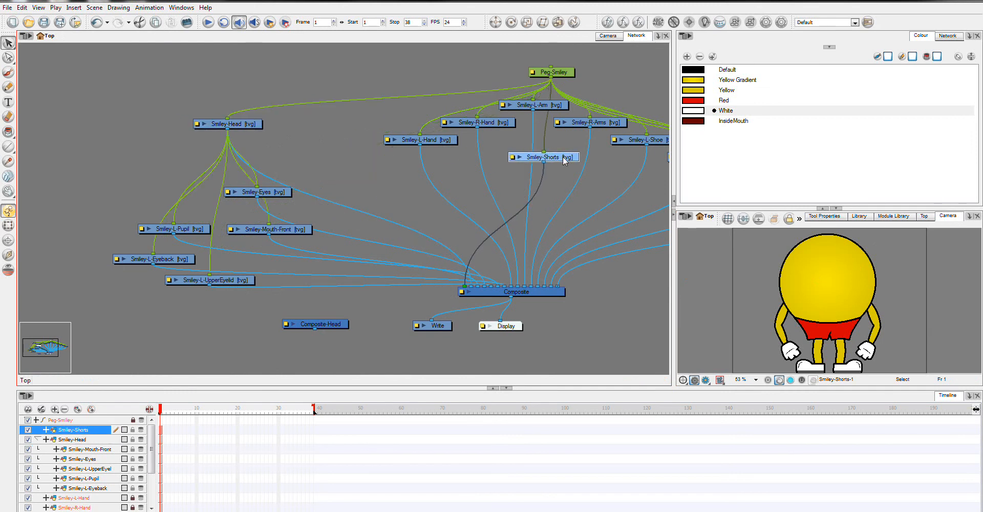
pyautogui.moveTo(561, 160); pyautogui.dragTo(363, 127)
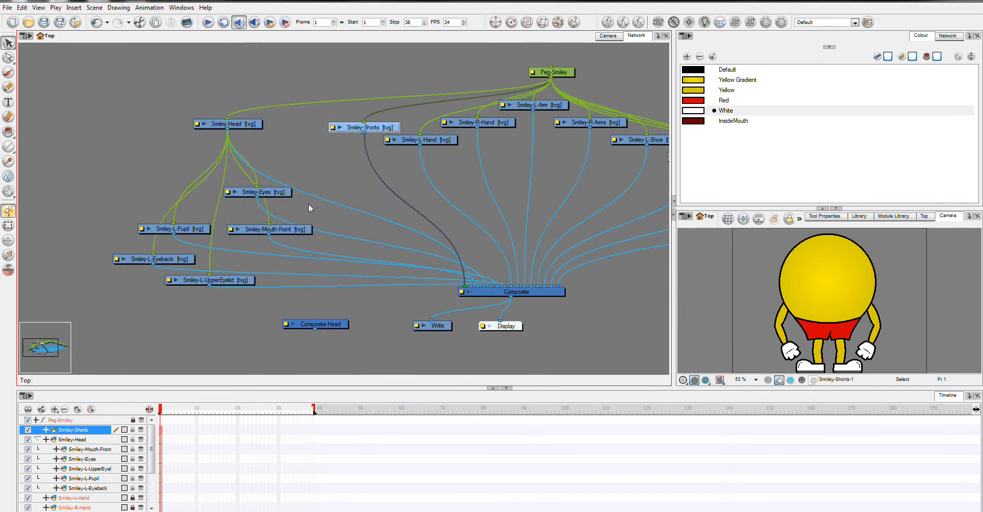
pyautogui.moveTo(124, 239)
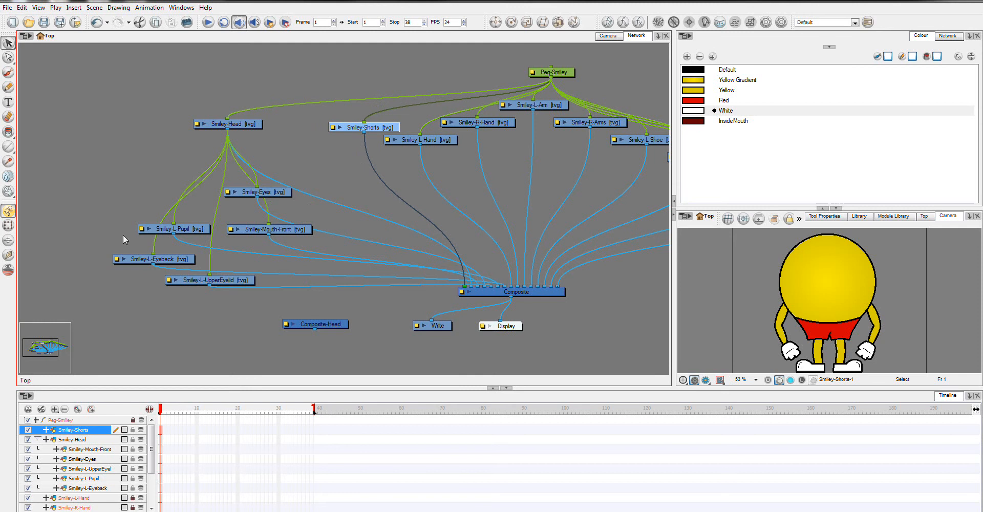
pyautogui.moveTo(450, 280)
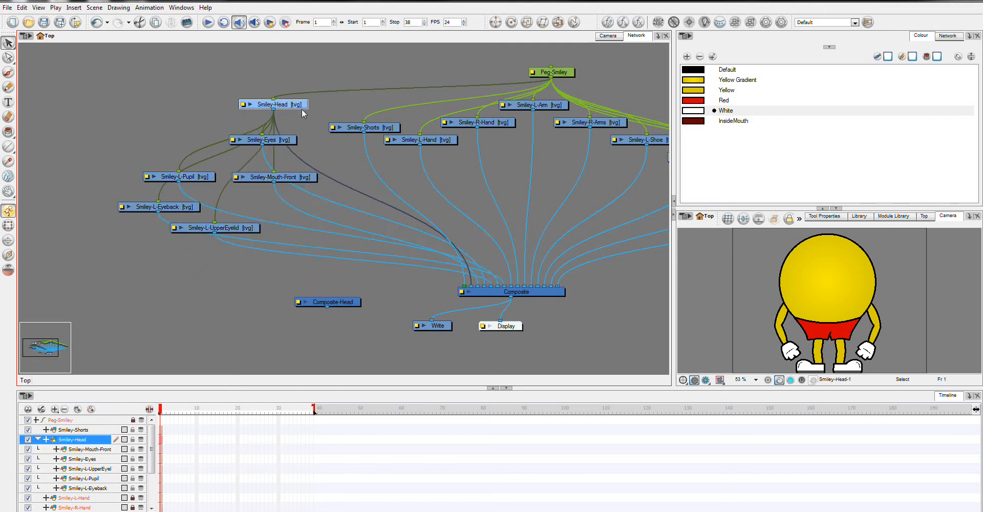
pyautogui.moveTo(273, 104); pyautogui.dragTo(296, 108)
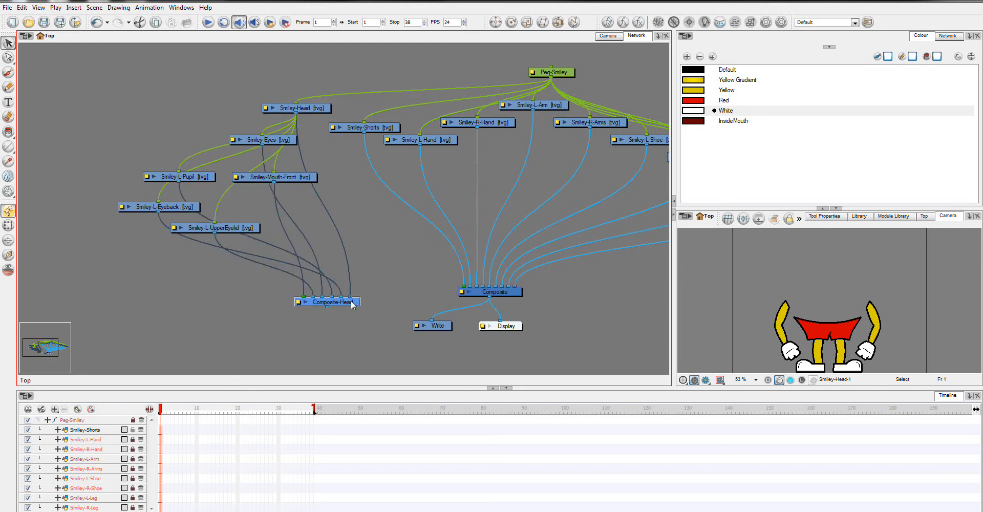
# Connect Composite-Head's output to an input of the main Composite node.
pyautogui.moveTo(327, 301); pyautogui.dragTo(342, 266)
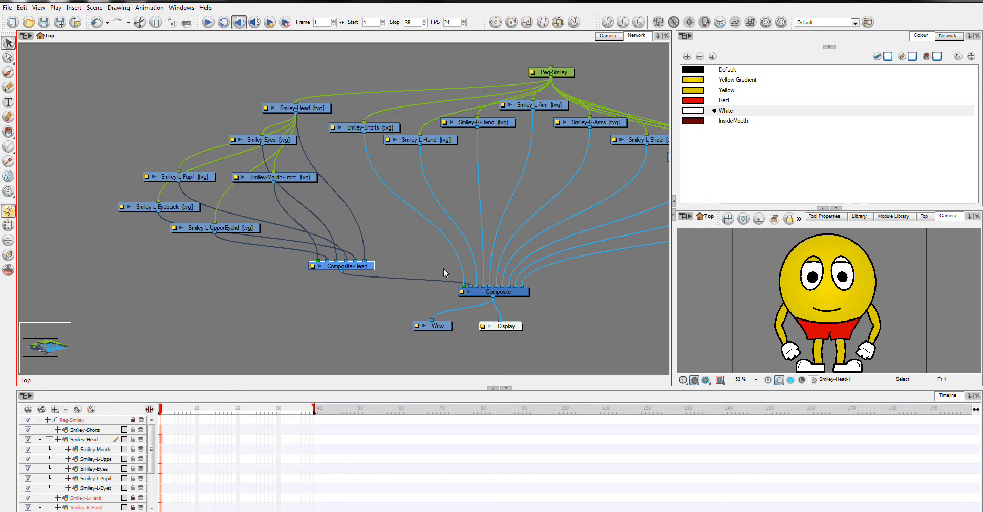
pyautogui.moveTo(480, 213)
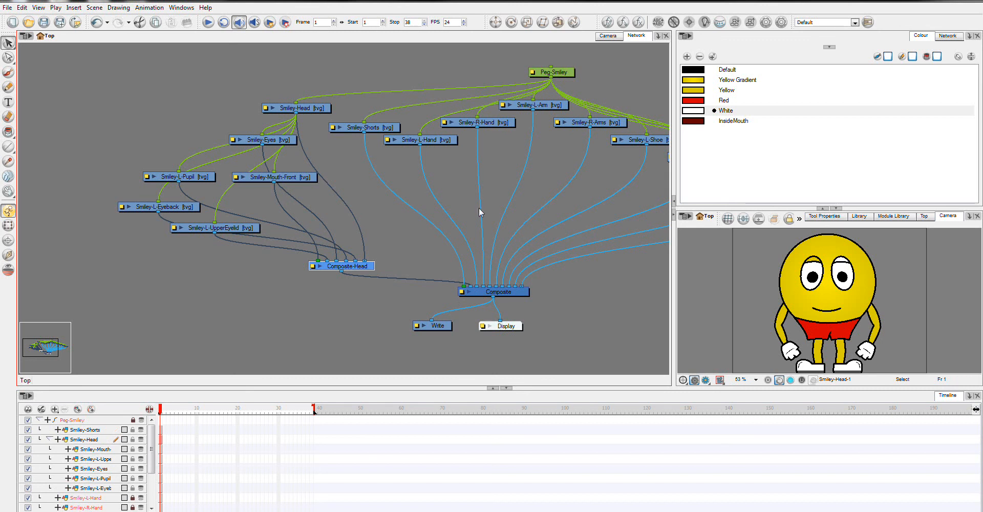
pyautogui.moveTo(378, 330)
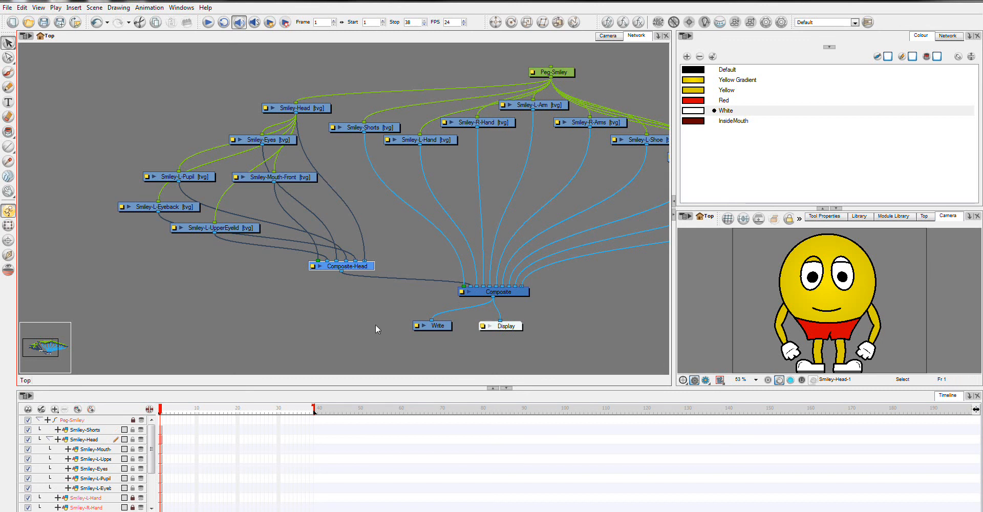
pyautogui.moveTo(727, 258)
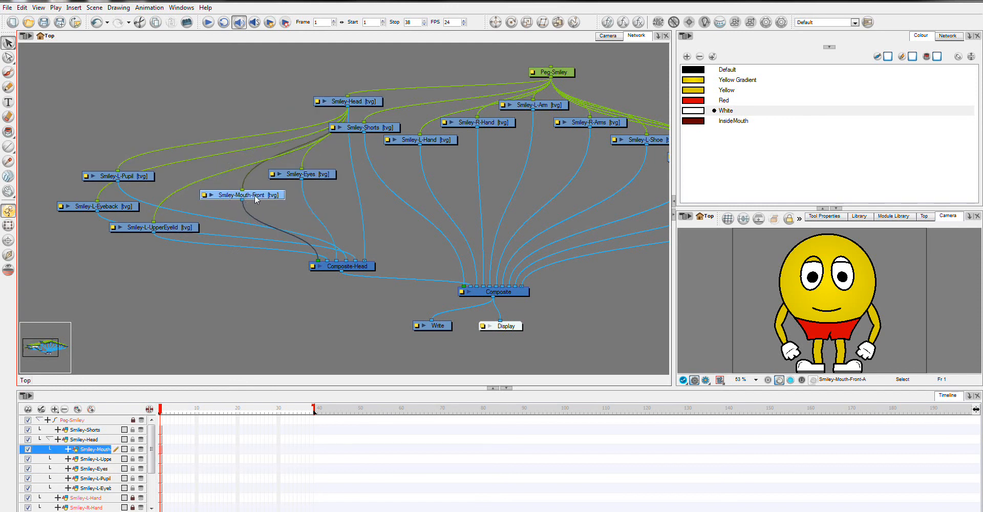
# Reposition the Smiley-Eyes and left pupil nodes to reorder layering within Composite-Head.
pyautogui.moveTo(243, 194); pyautogui.dragTo(320, 197)
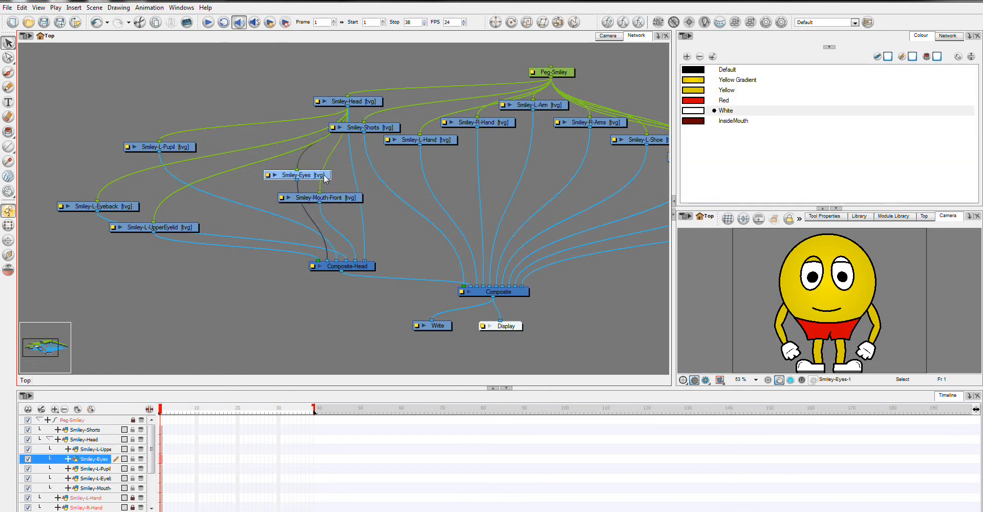
pyautogui.moveTo(297, 175); pyautogui.dragTo(323, 169)
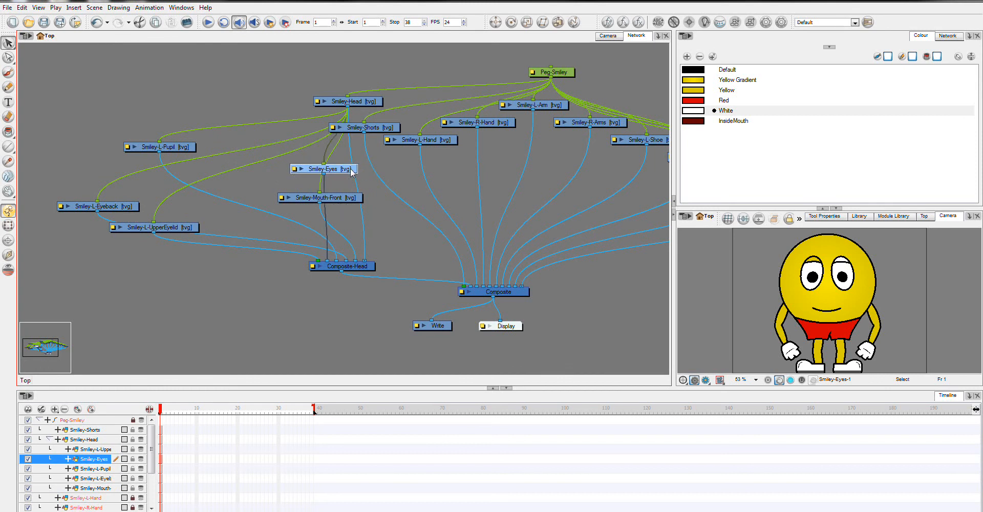
pyautogui.moveTo(303, 268)
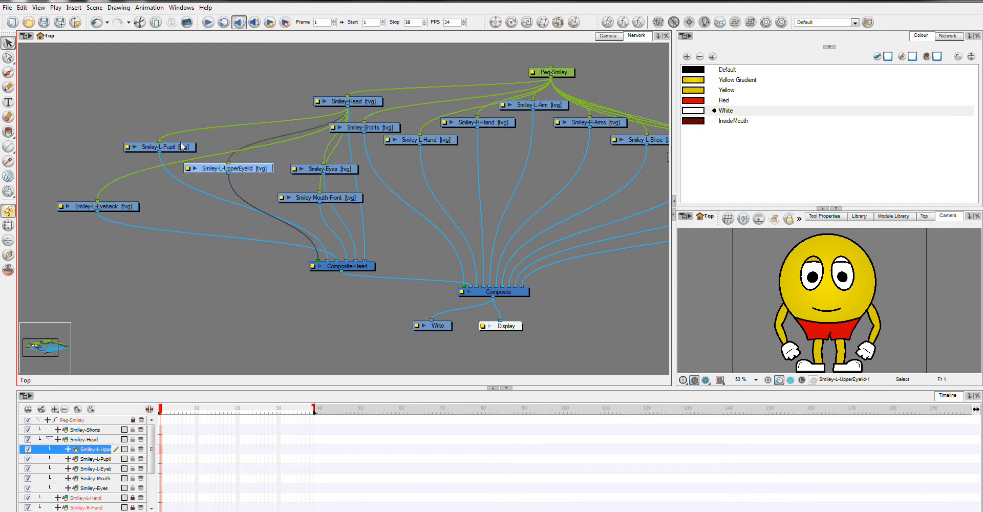
pyautogui.moveTo(173, 151)
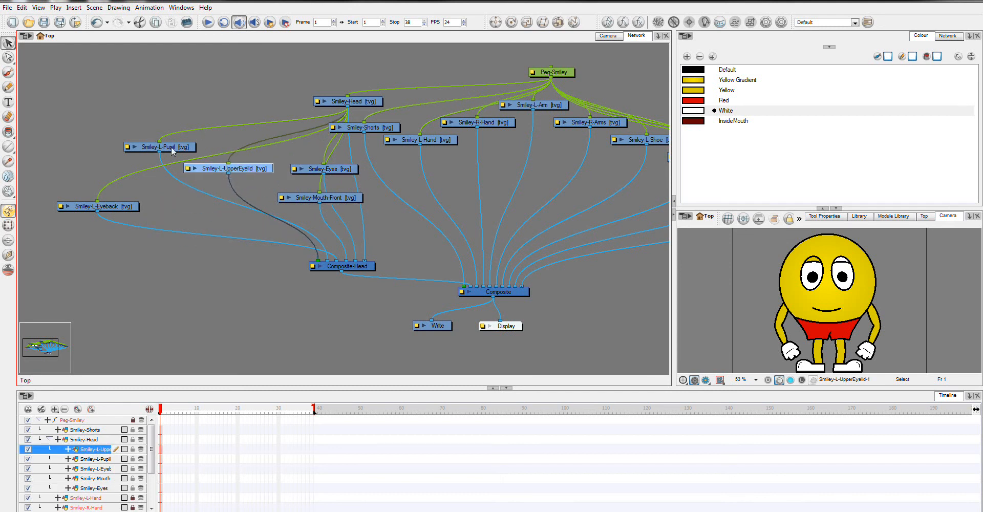
pyautogui.moveTo(159, 148); pyautogui.dragTo(248, 211)
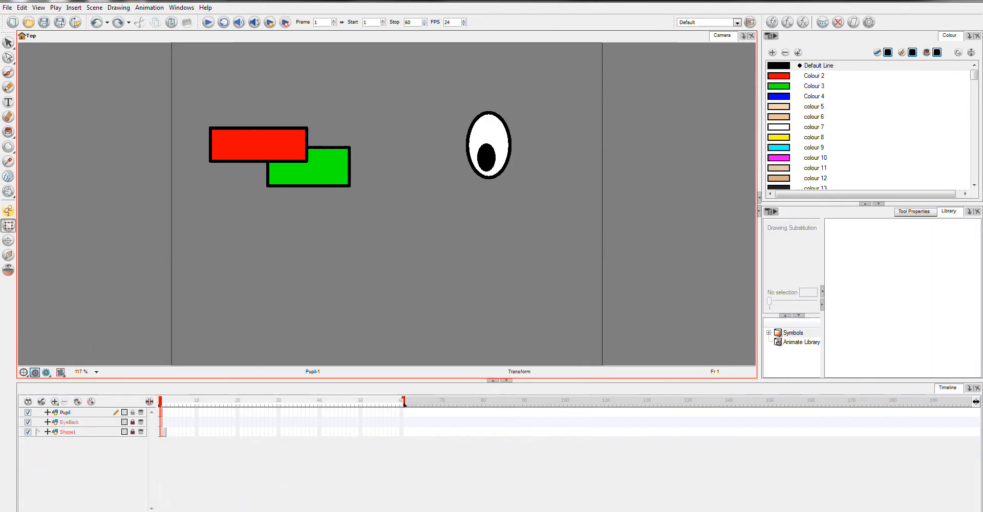
pyautogui.moveTo(109, 425)
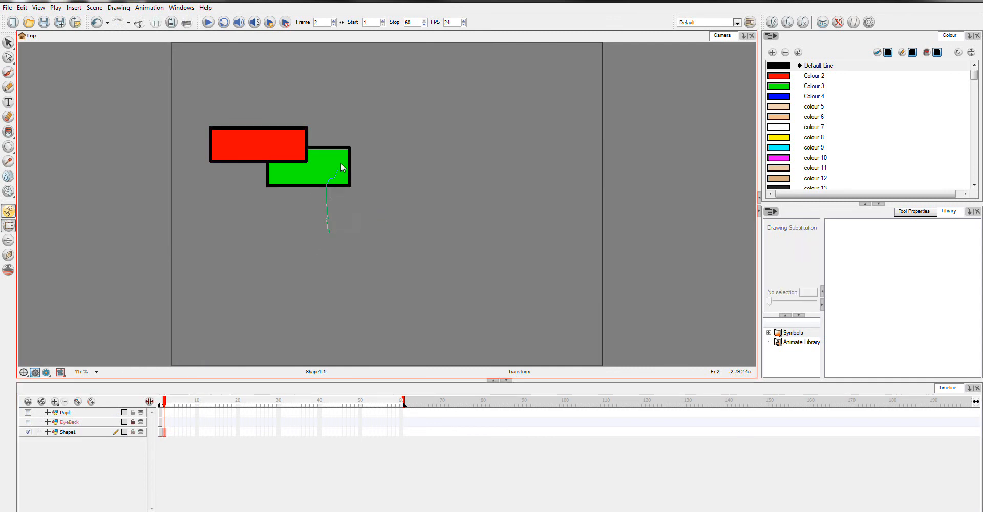
pyautogui.click(307, 166)
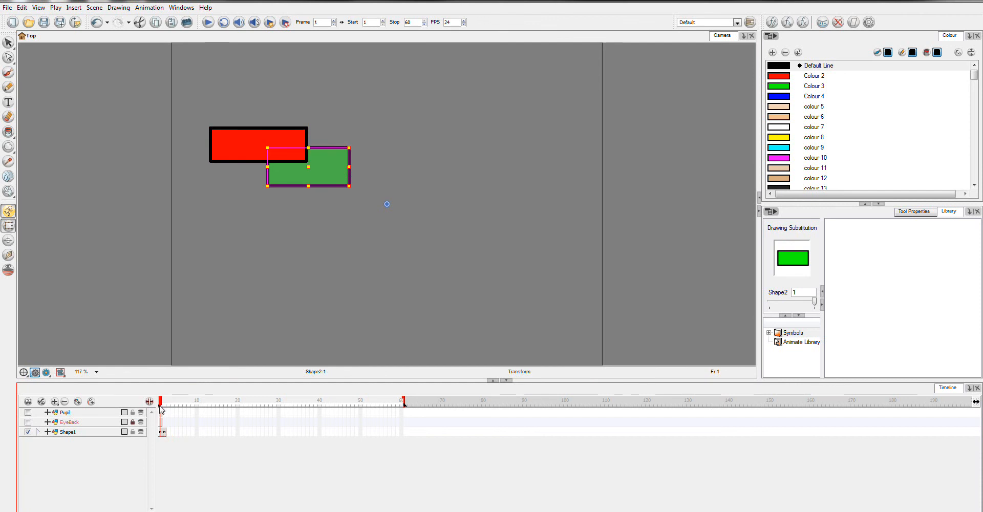
pyautogui.click(162, 401)
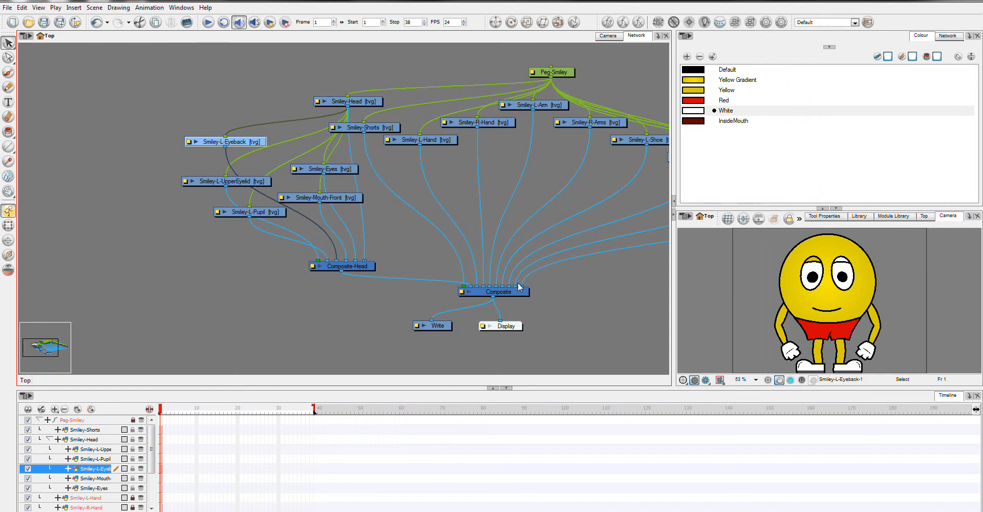
pyautogui.moveTo(417, 295)
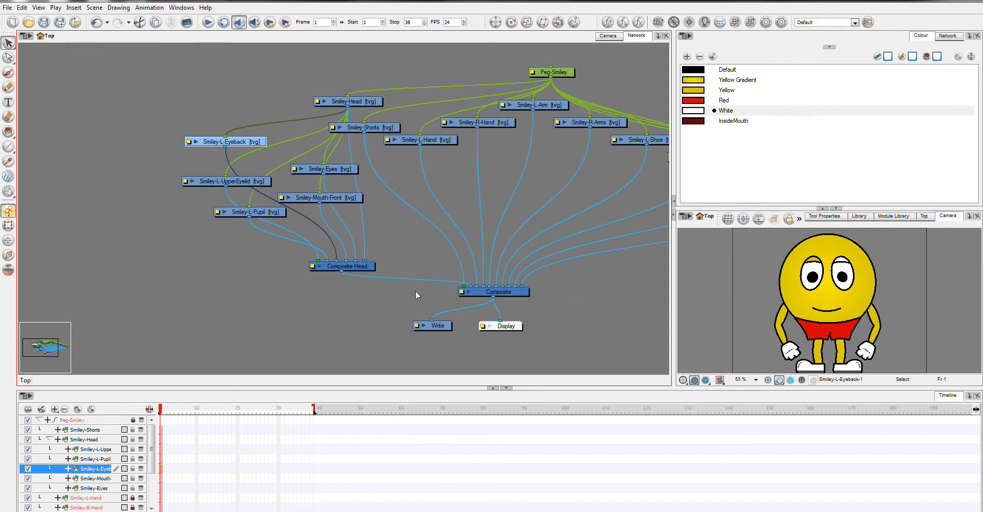
pyautogui.moveTo(473, 262)
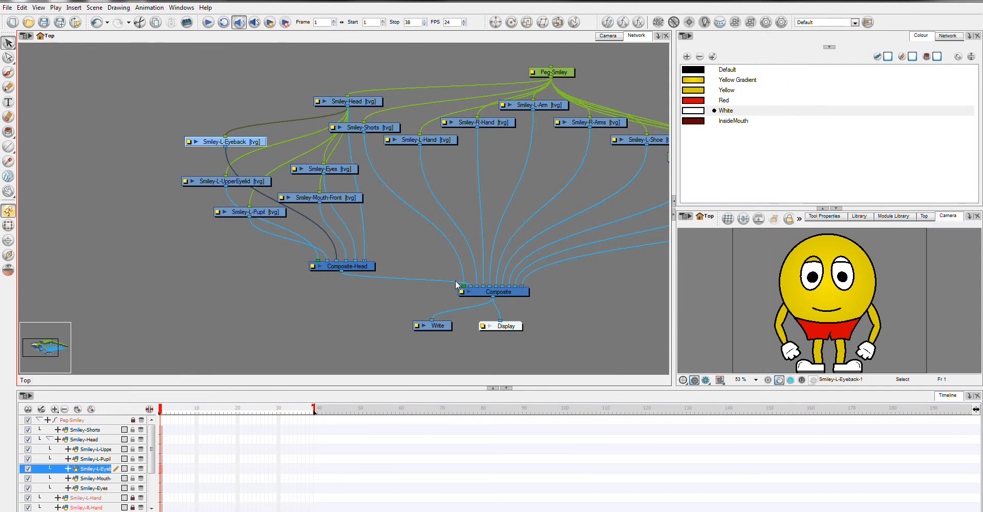
pyautogui.click(342, 266)
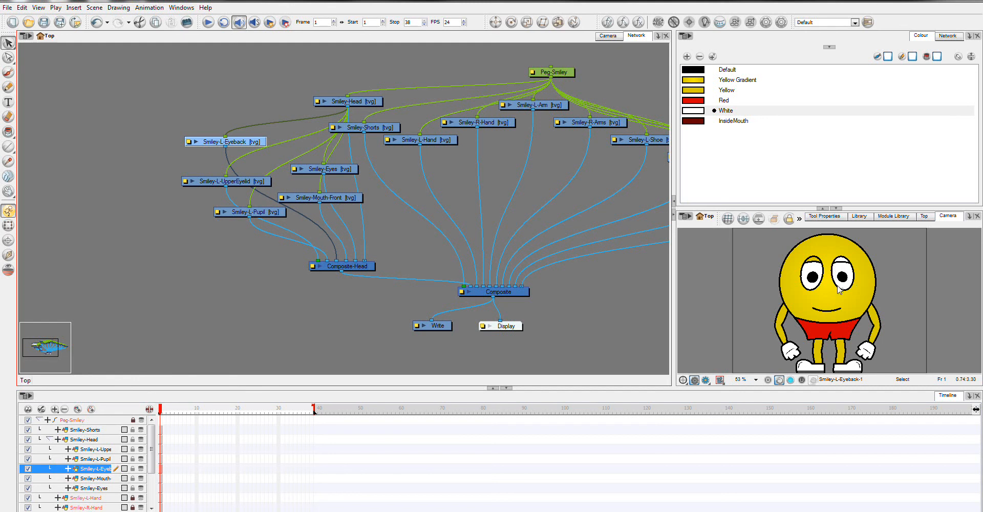
pyautogui.moveTo(858, 280)
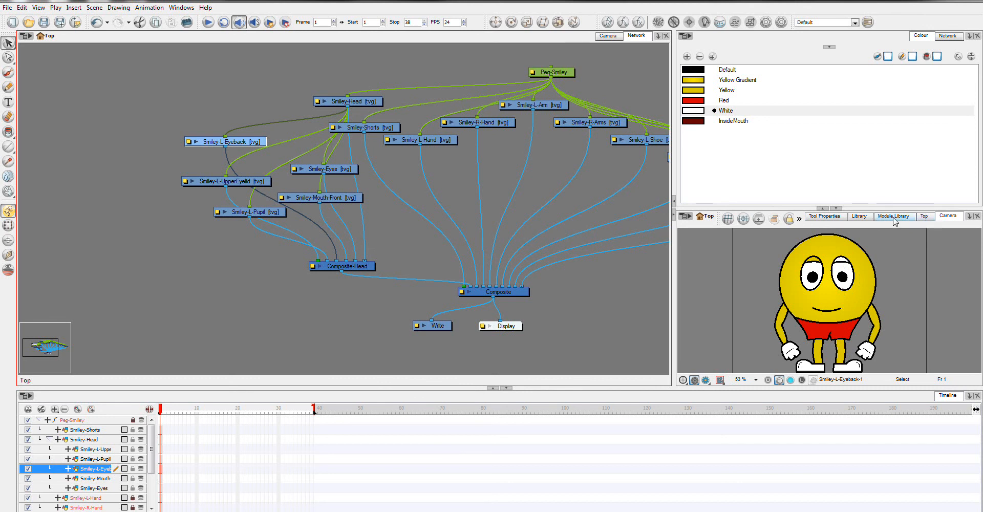
# Drag two Cutter modules from Module Library Favorites into the network and open one's properties.
pyautogui.click(894, 216)
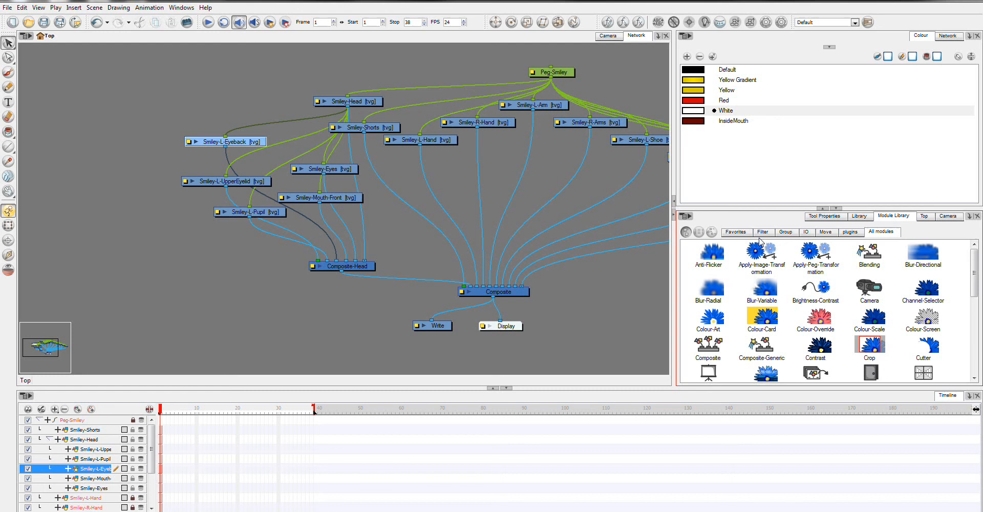
pyautogui.click(736, 232)
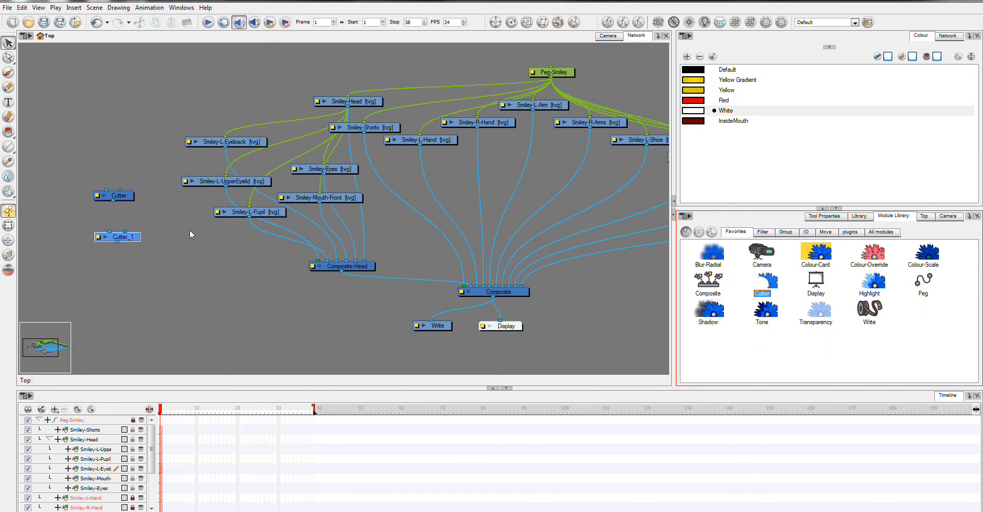
pyautogui.doubleClick(114, 195)
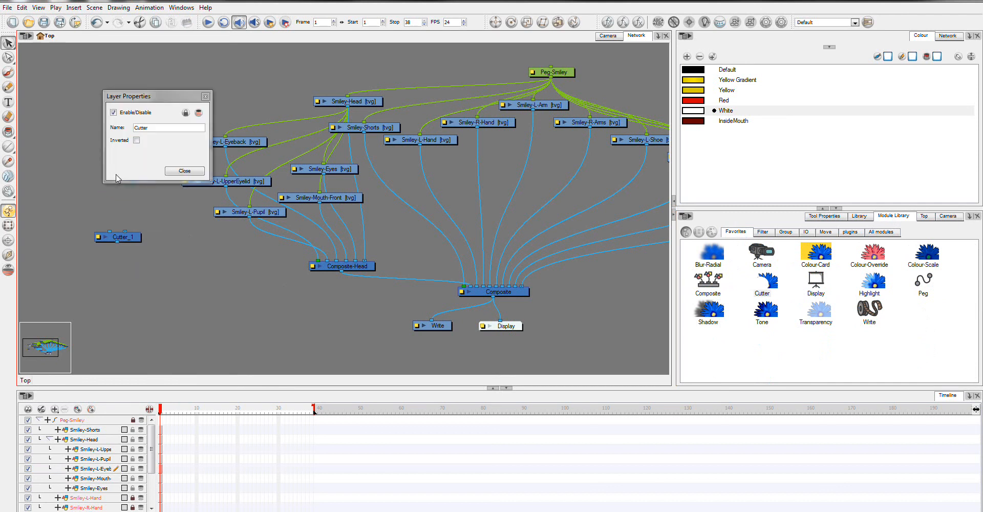
# Rename the first cutter node to Cutter-L-EyeMaskPupil.
pyautogui.click(136, 141)
pyautogui.write('-Eye')
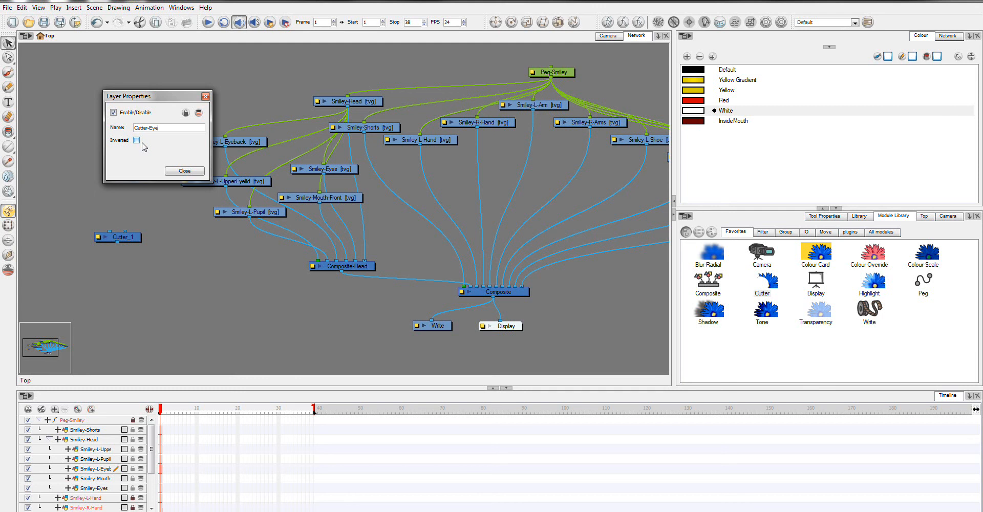
pyautogui.write('Mask')
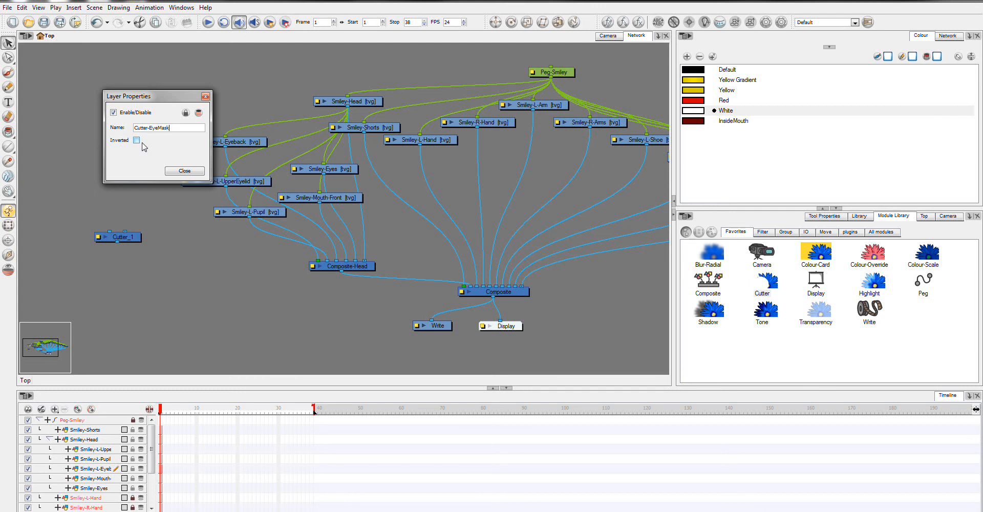
pyautogui.write('Pupil')
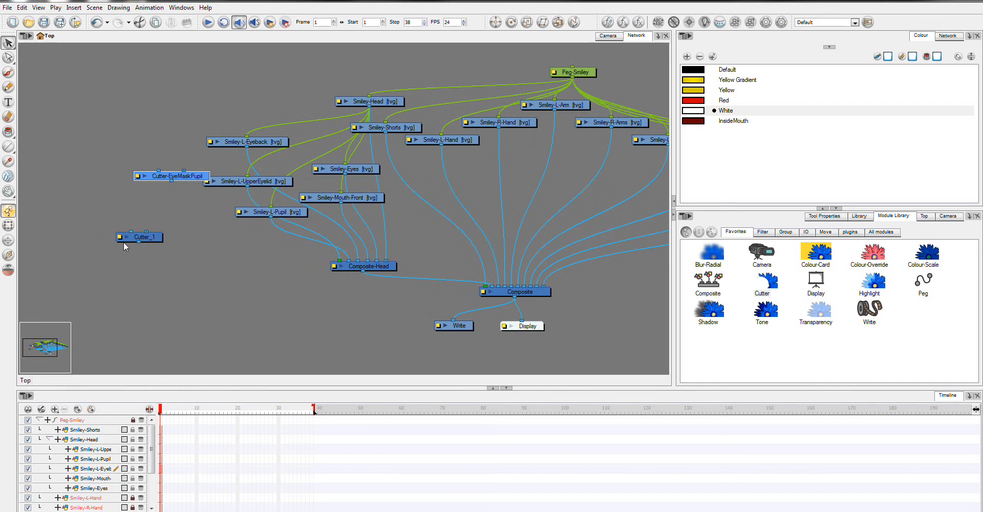
# Rename the second cutter to Cutter-L-UpperEyelid and close its properties.
pyautogui.doubleClick(139, 237)
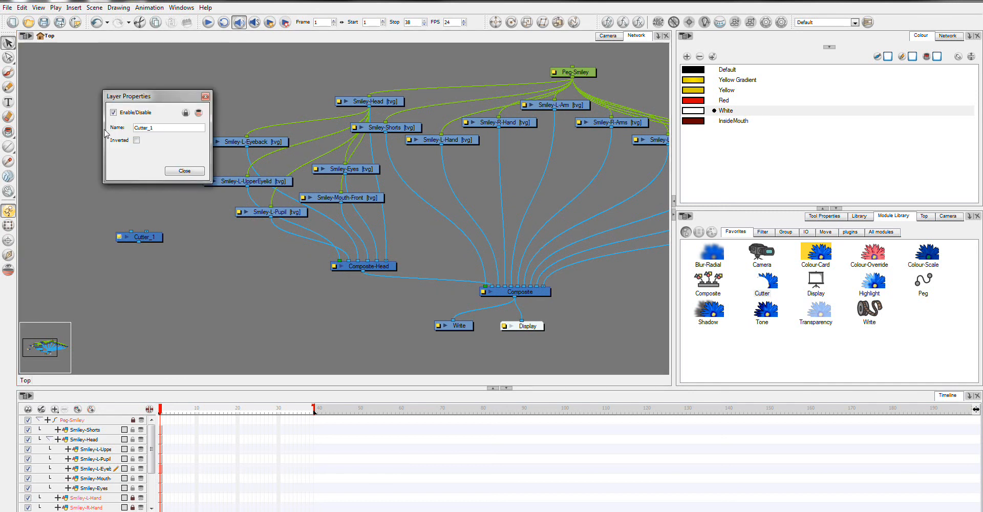
pyautogui.press('BackSpace')
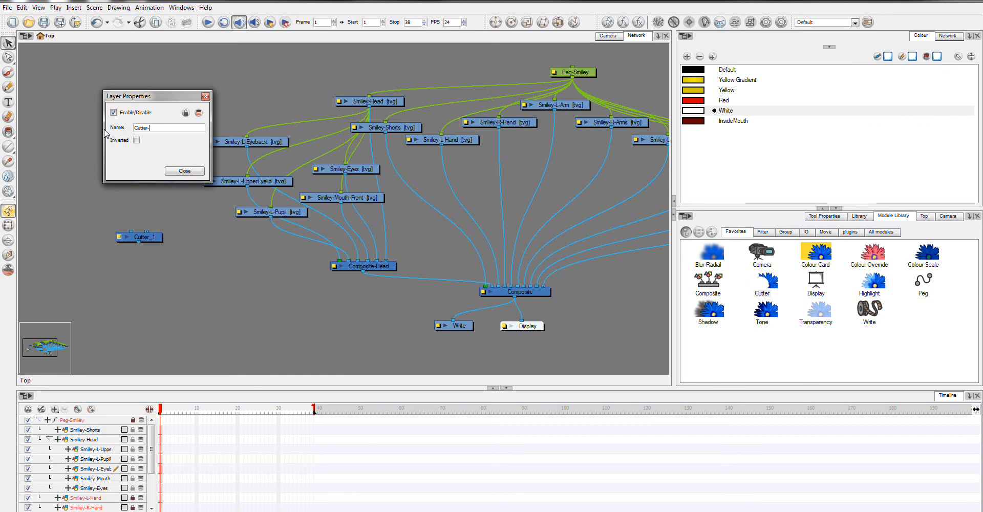
pyautogui.write('-L-Ey')
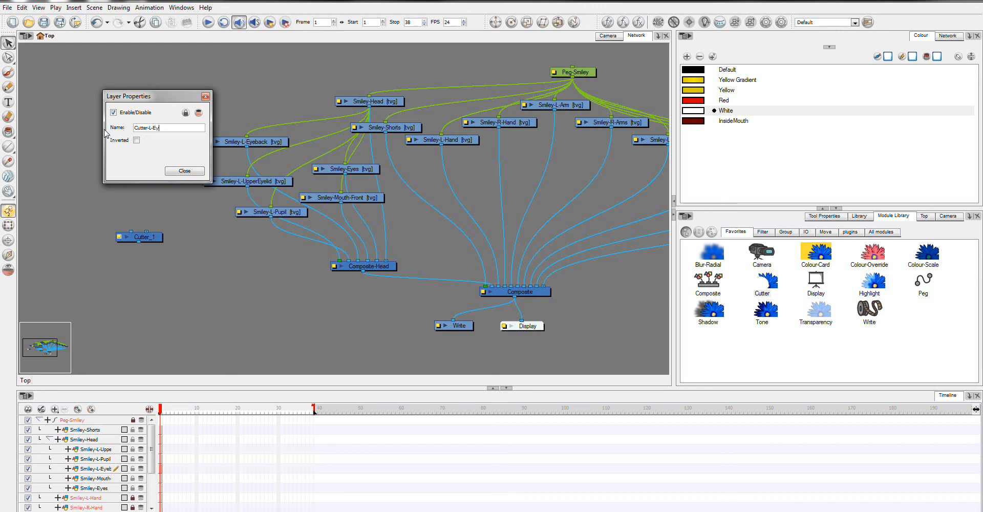
pyautogui.write('eM')
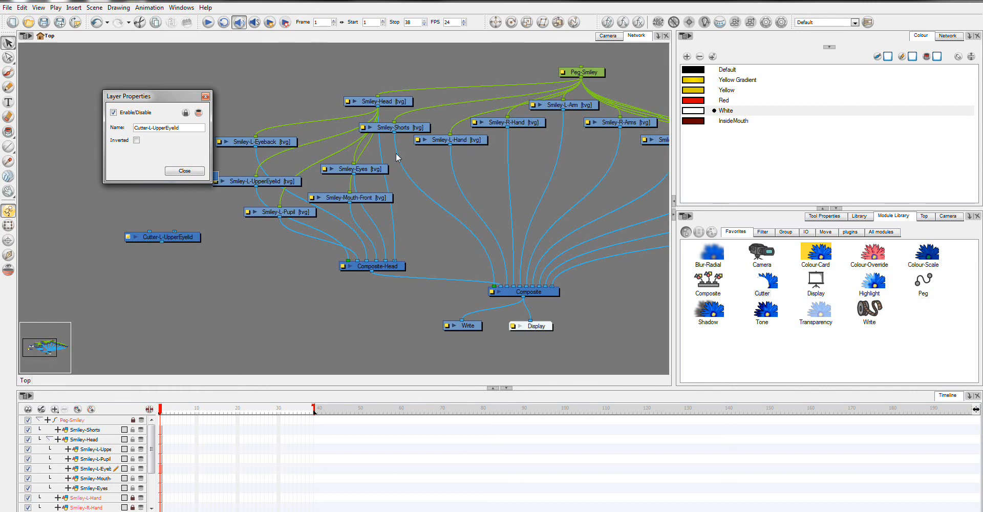
pyautogui.click(185, 171)
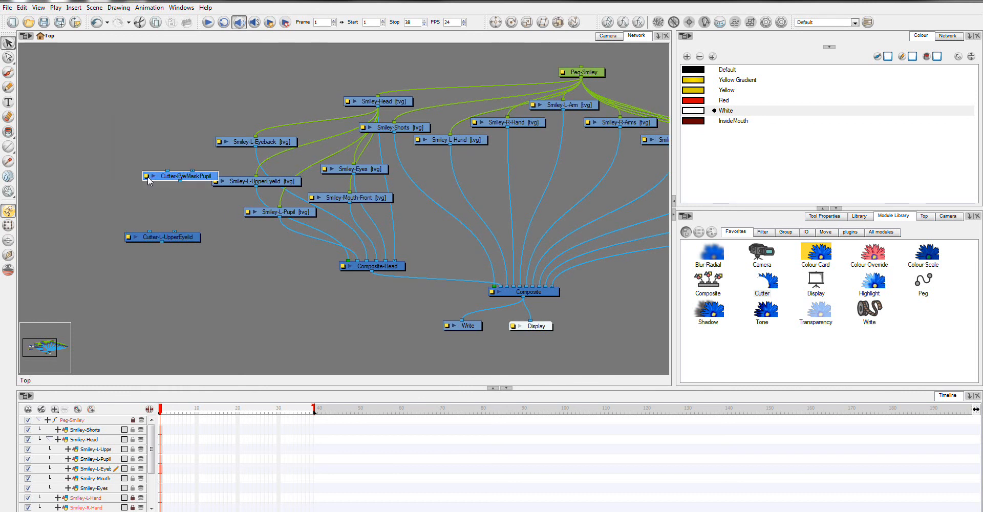
# Set Cutter-L-EyeMaskPupil to Inverted and close its properties.
pyautogui.doubleClick(182, 176)
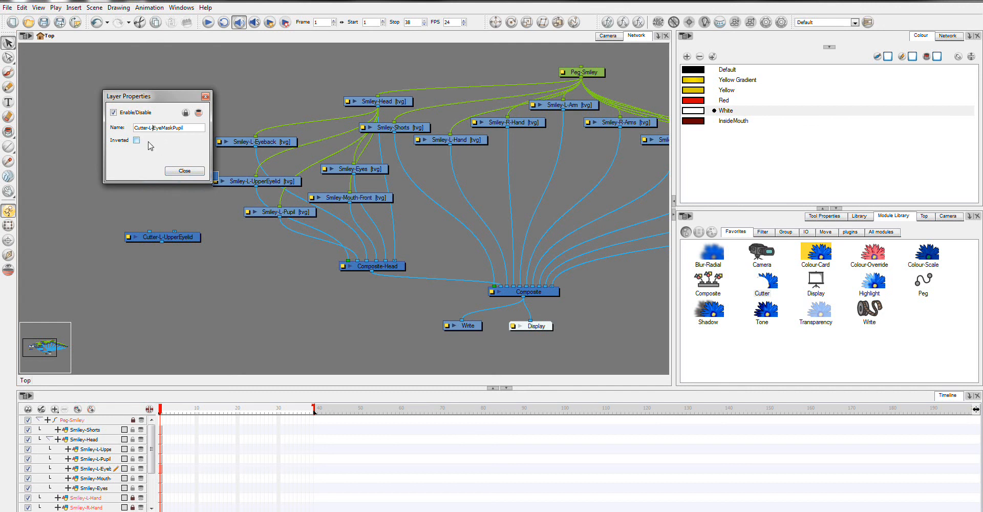
pyautogui.click(136, 139)
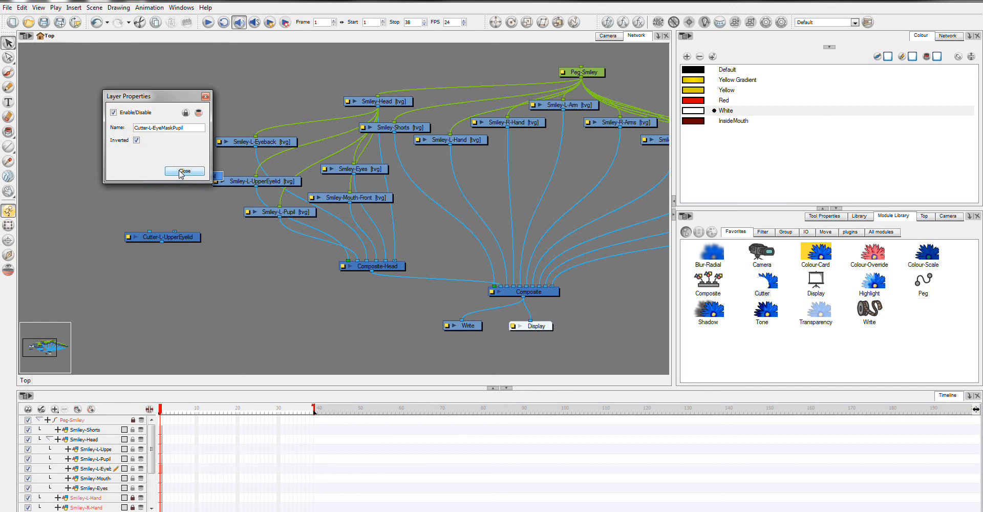
pyautogui.click(185, 171)
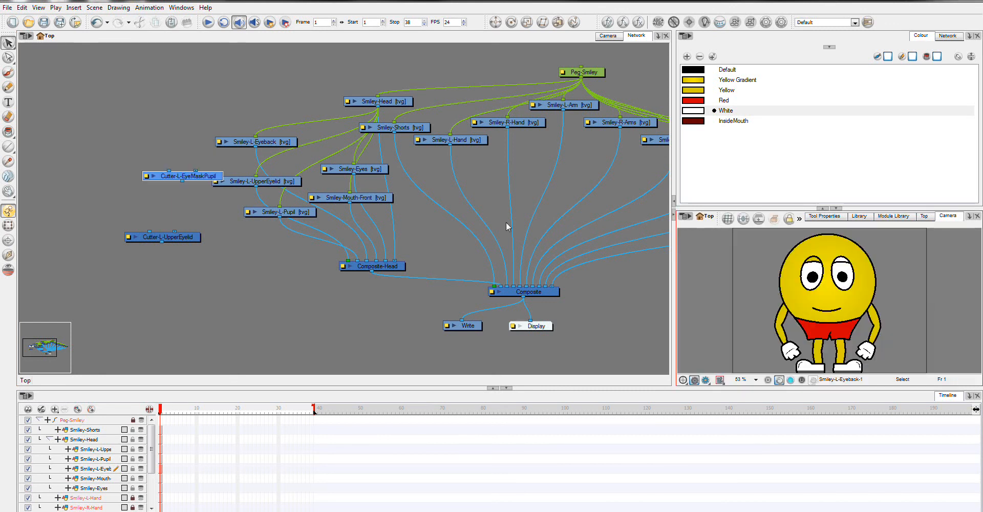
# Position Cutter-L-EyeMaskPupil beneath the Smiley-L-Pupil and left eye drawing nodes.
pyautogui.moveTo(182, 177); pyautogui.dragTo(162, 126)
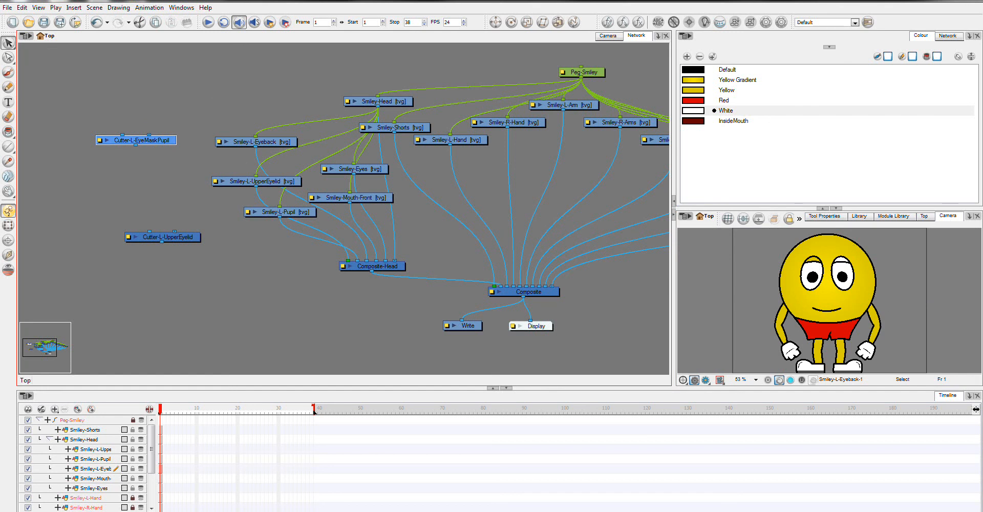
pyautogui.moveTo(297, 219)
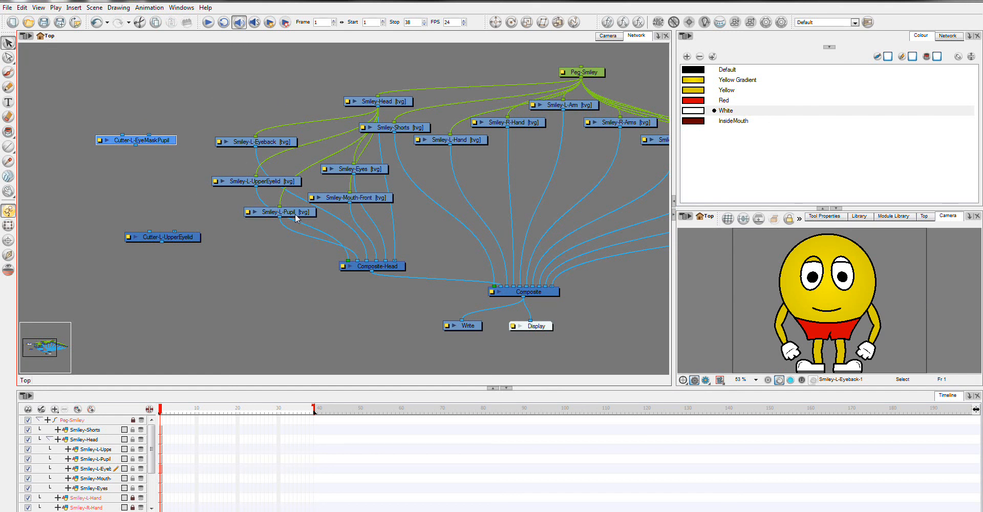
pyautogui.click(279, 205)
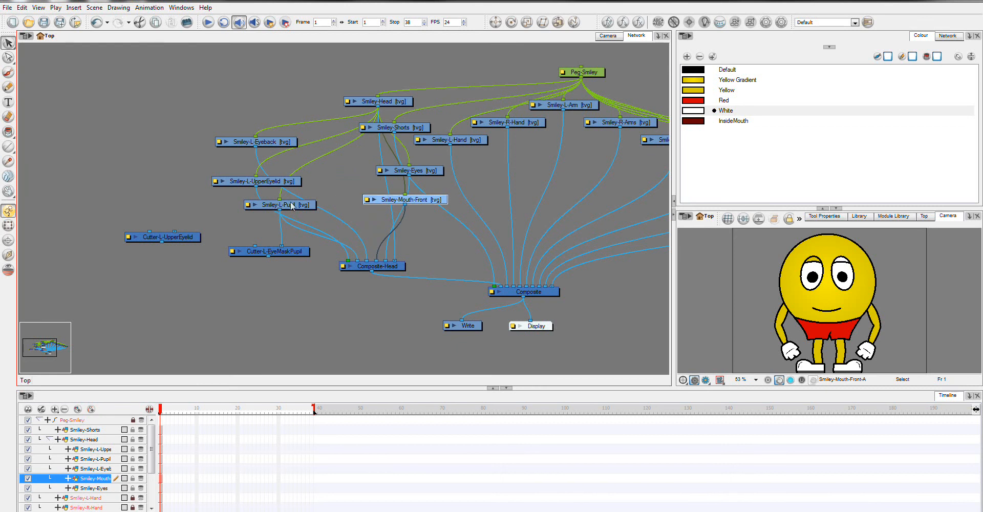
pyautogui.moveTo(281, 204); pyautogui.dragTo(326, 164)
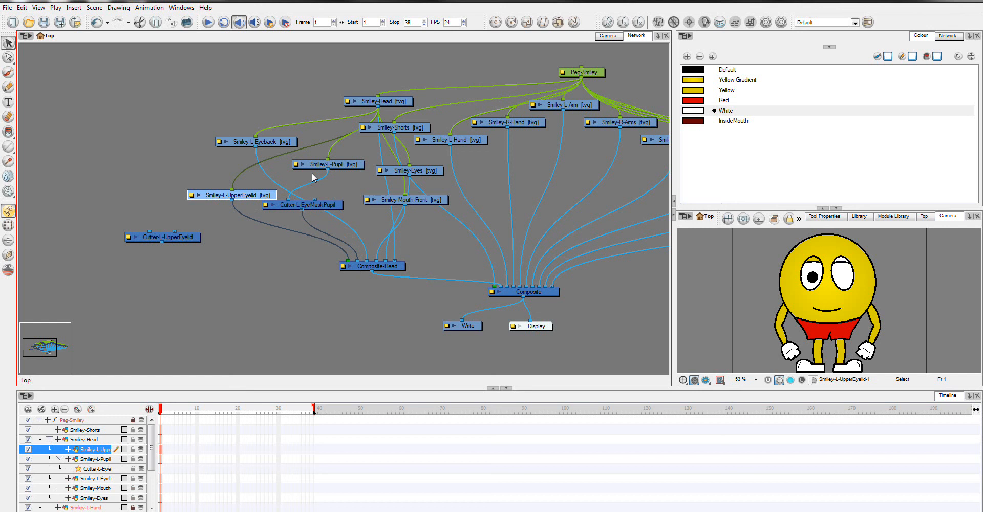
pyautogui.moveTo(268, 157)
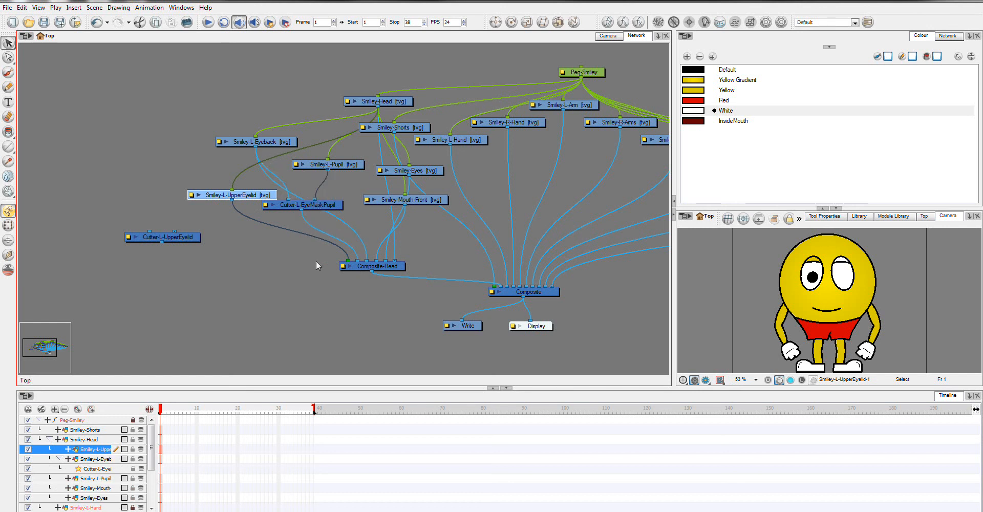
pyautogui.moveTo(848, 276)
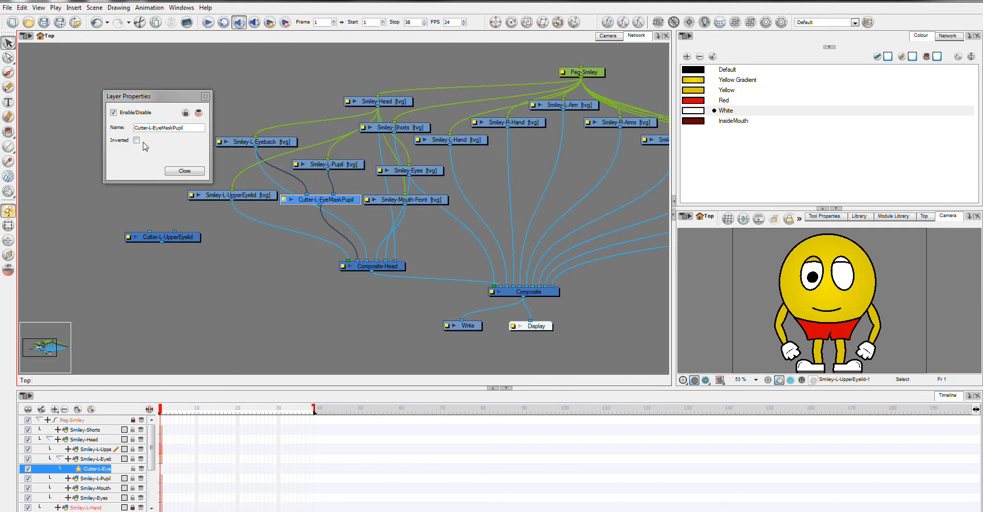
# Enable Inverted on Cutter-L-EyeMaskPupil and close its Layer Properties.
pyautogui.click(137, 140)
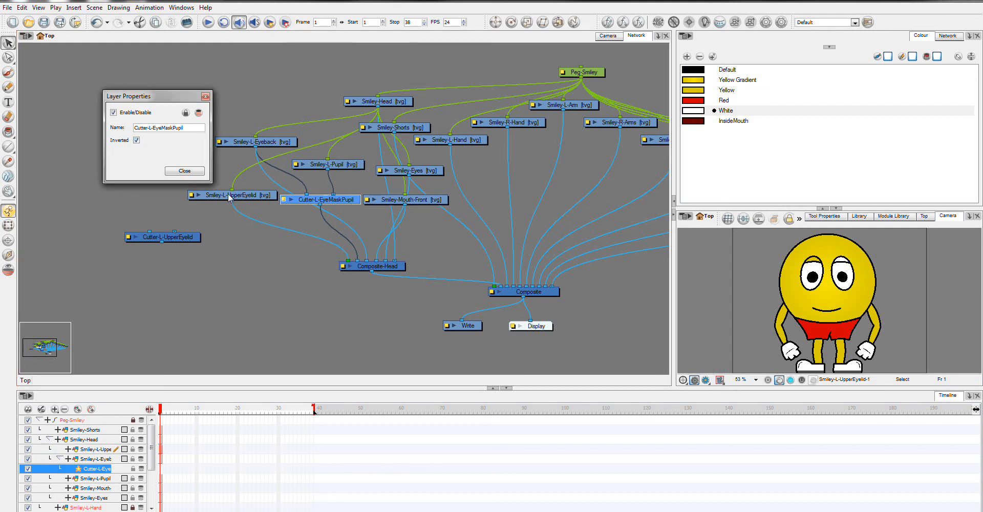
pyautogui.click(184, 170)
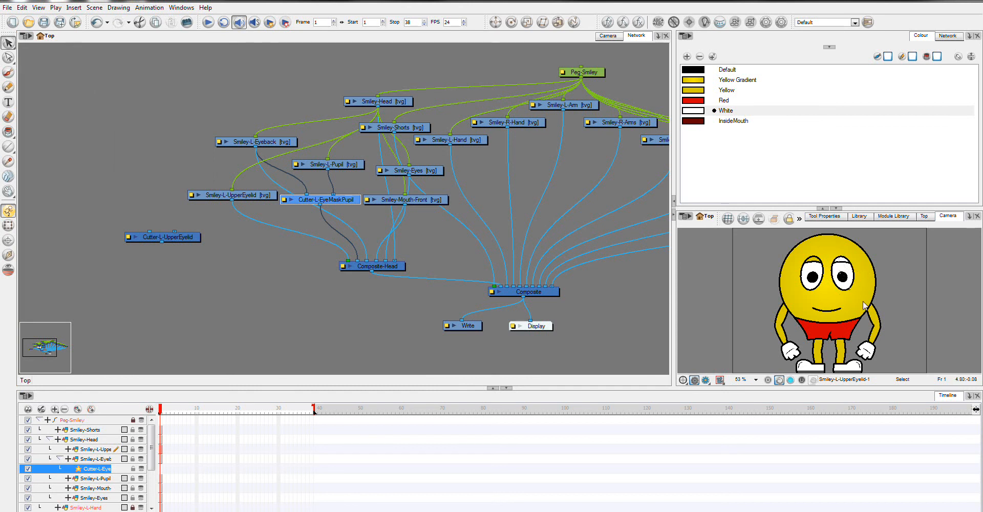
pyautogui.moveTo(858, 268)
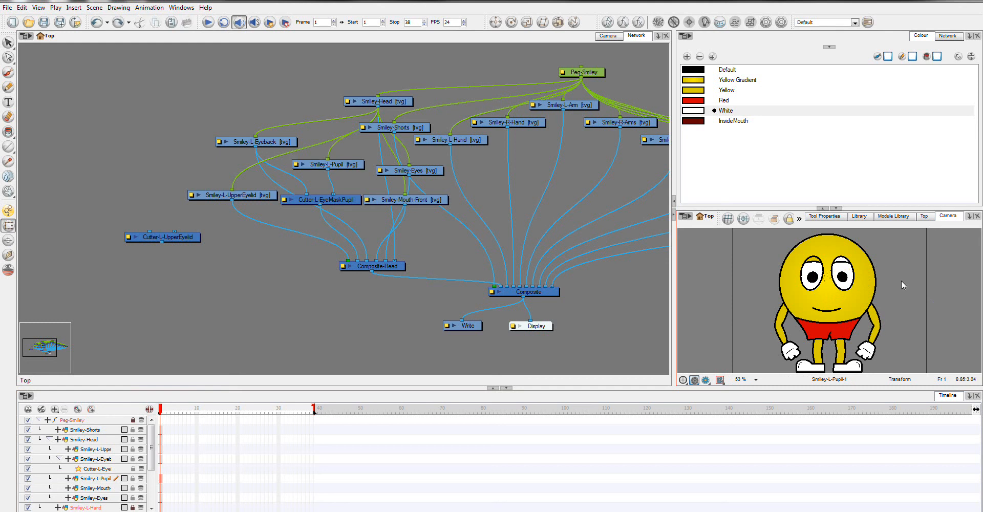
pyautogui.moveTo(789, 279)
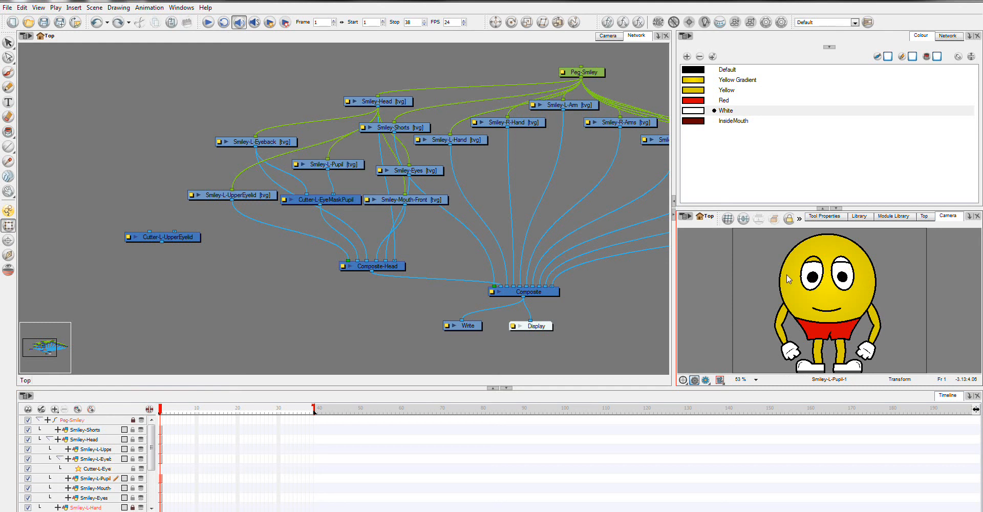
pyautogui.moveTo(818, 311)
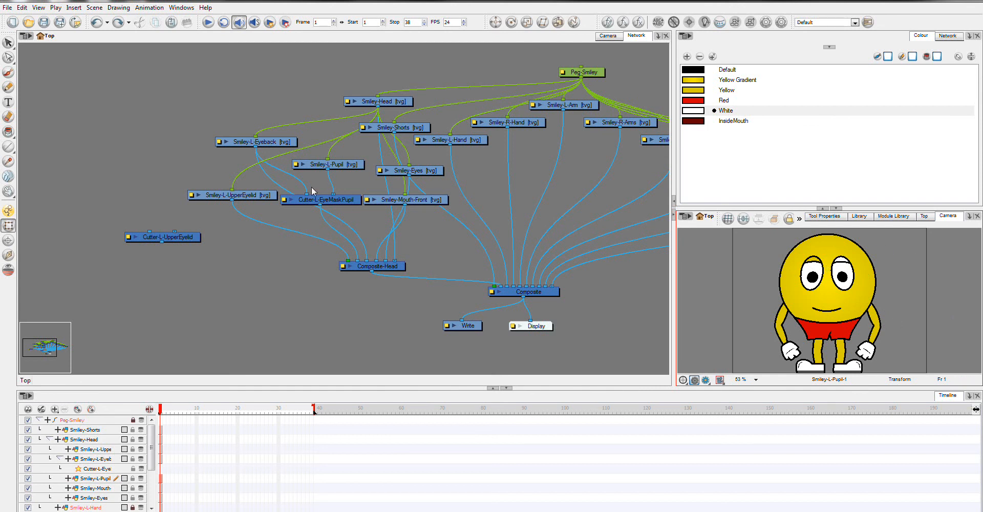
pyautogui.click(326, 200)
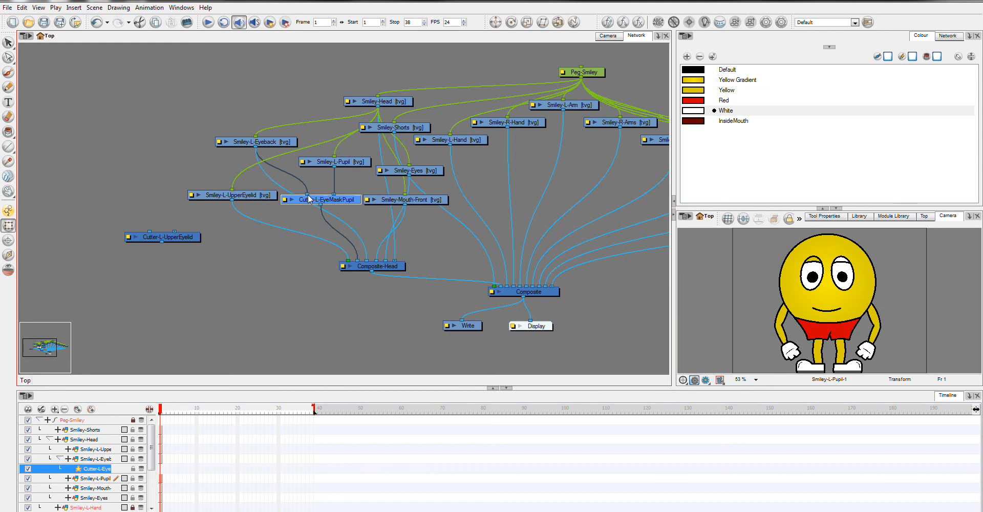
pyautogui.moveTo(337, 193)
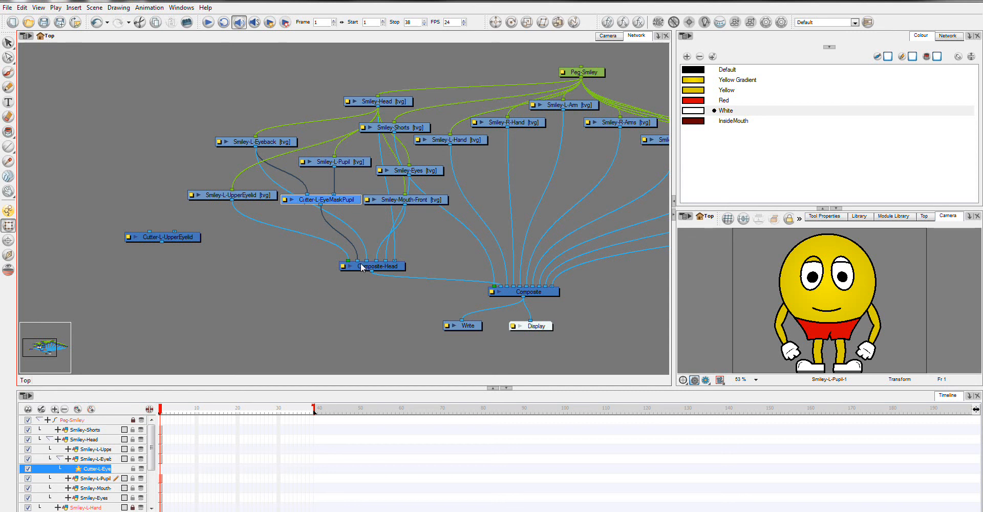
pyautogui.moveTo(320, 207)
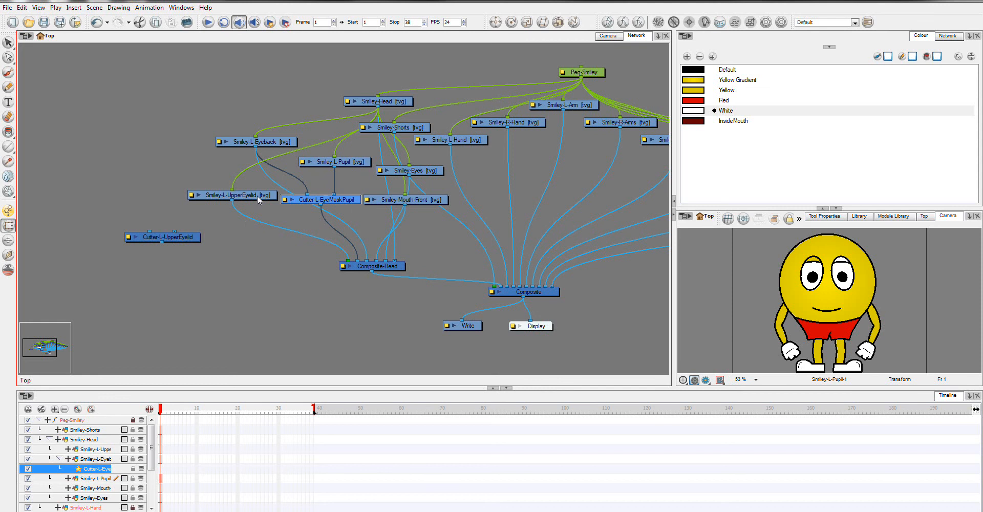
# Link Smiley-L-UpperEyelid's output port to the Cutter-L-UpperEyelid input.
pyautogui.click(232, 202)
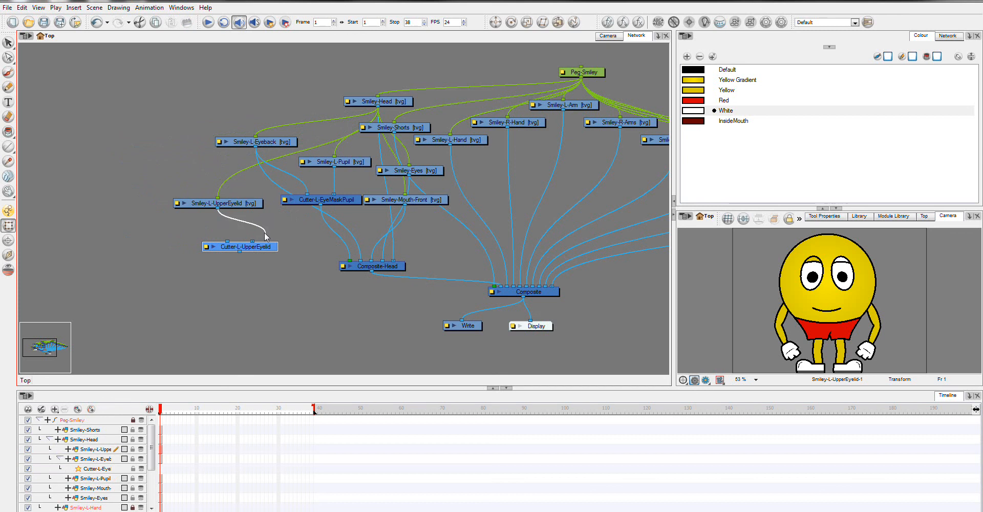
pyautogui.click(219, 202)
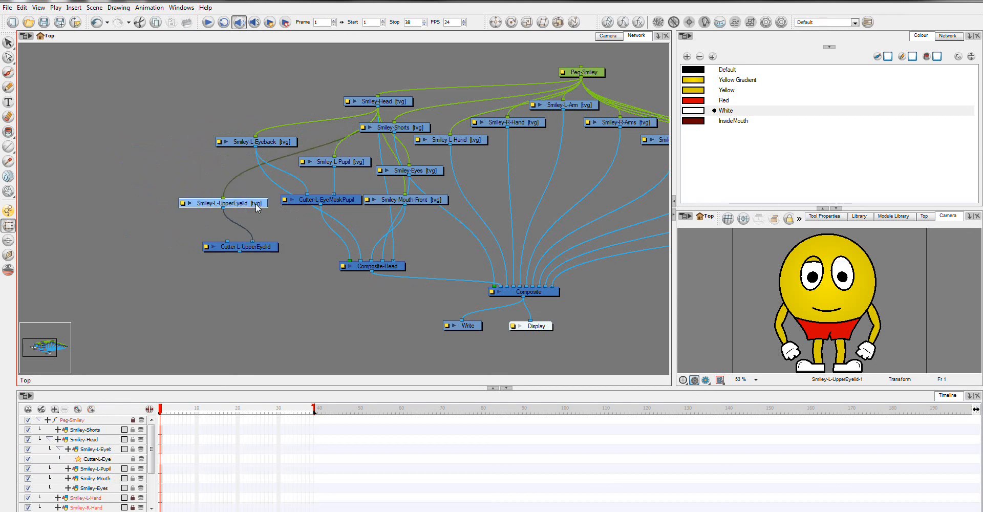